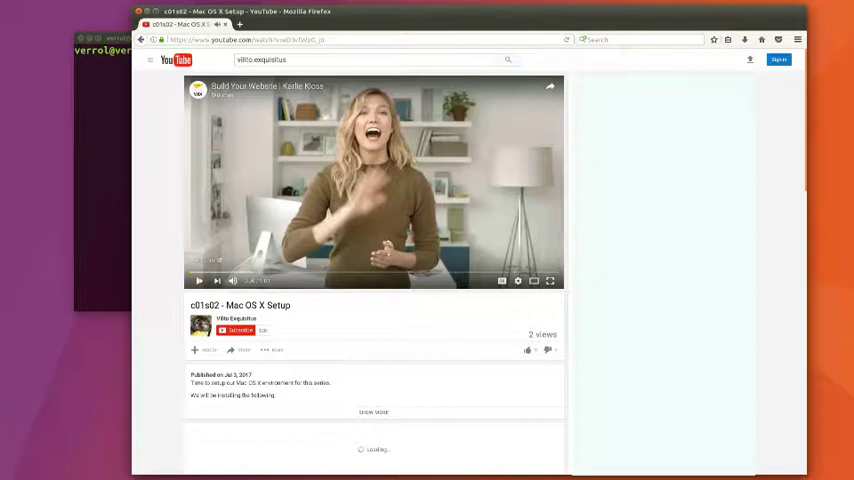
Show git's Linux download page with the apt-get install git command, and start typing sudo
click(373, 412)
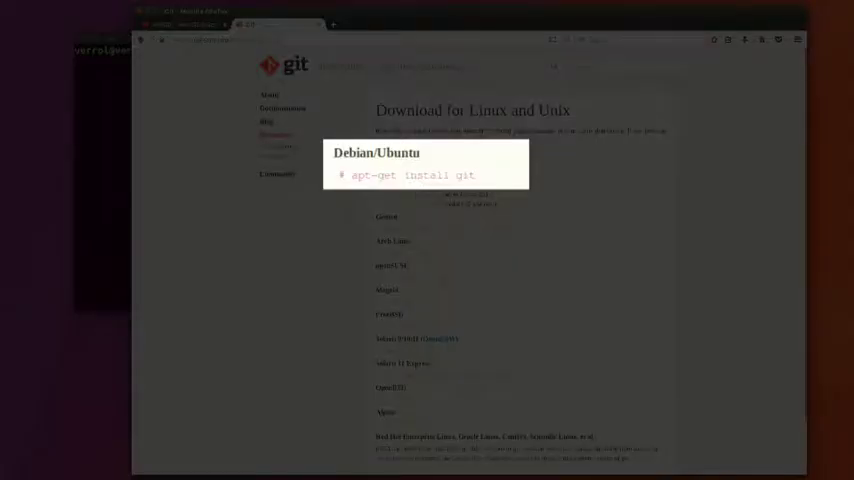
text(sudo)
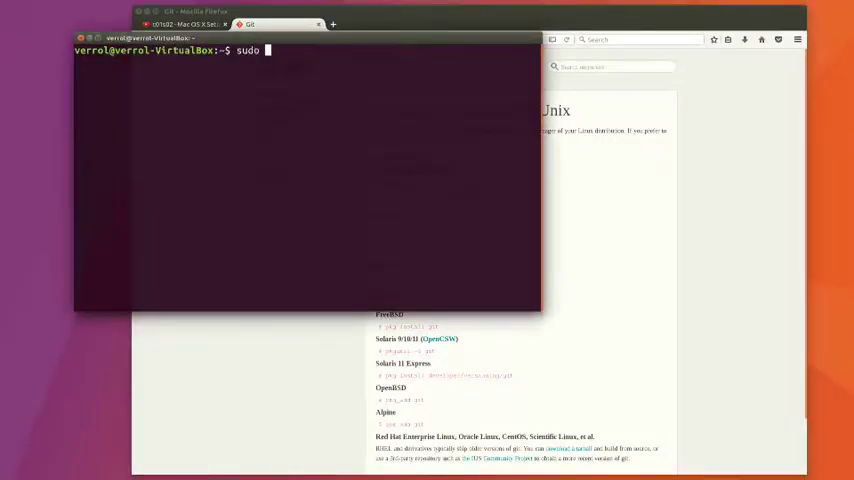
Install git with apt-get, then view the golang package details
text(apt-get install git)
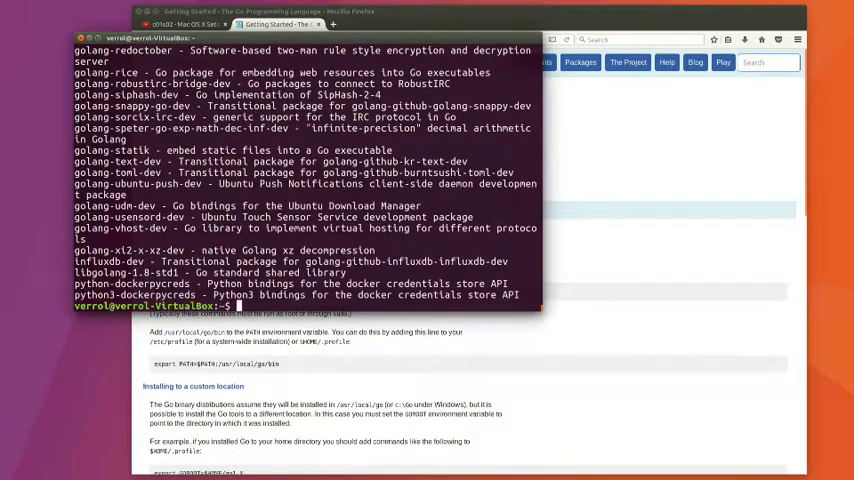
text(apt-cache info golang)
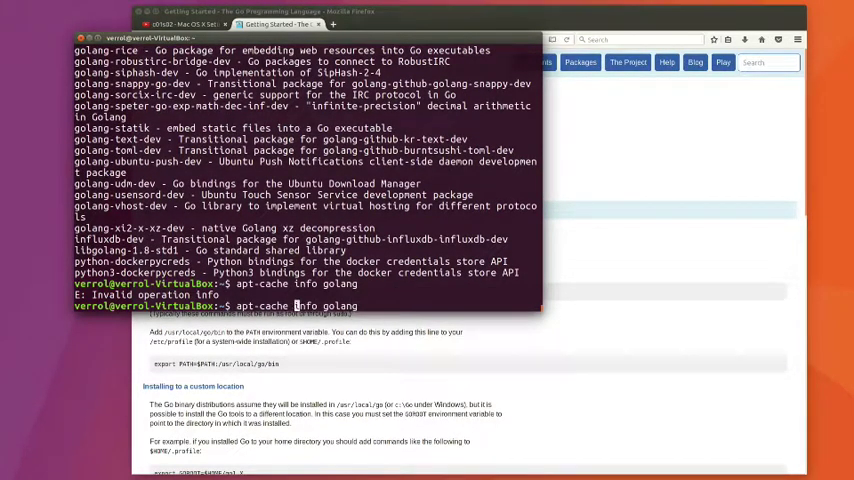
key(Return)
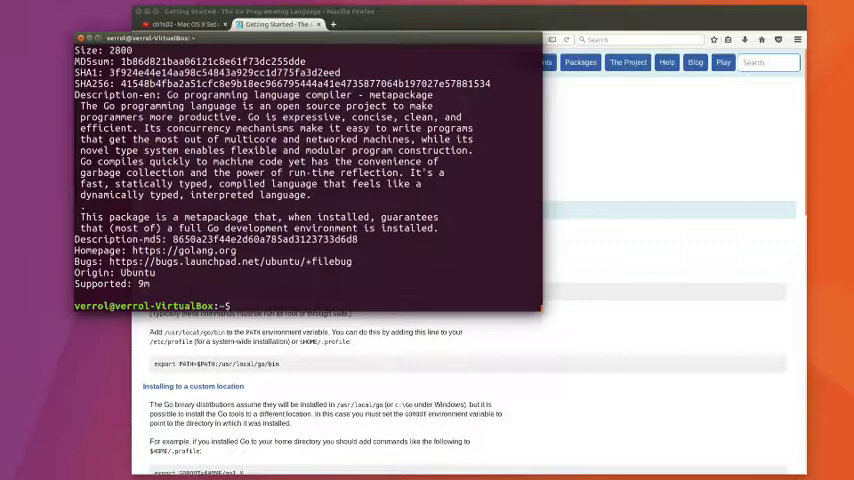
scroll(down, 3)
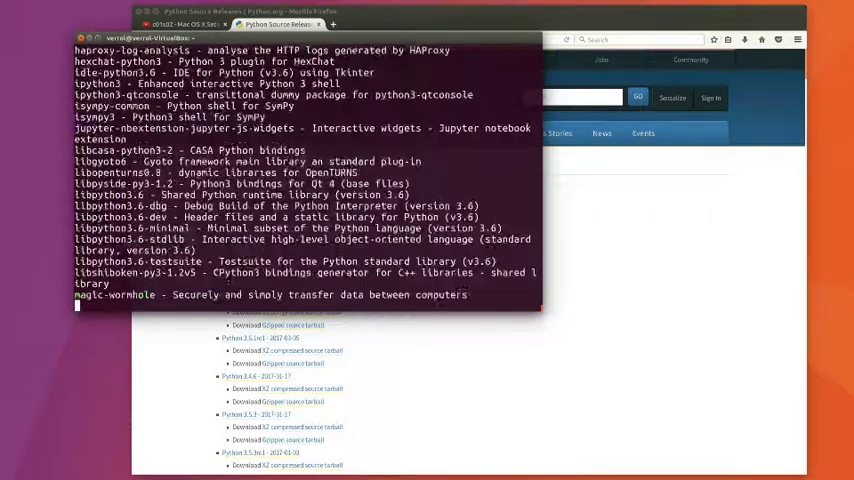
Install Python 3.6 (3.6.1-1) and list the available OpenJDK and GCJ Java packages
scroll(down, 3)
text(apt-cache search j)
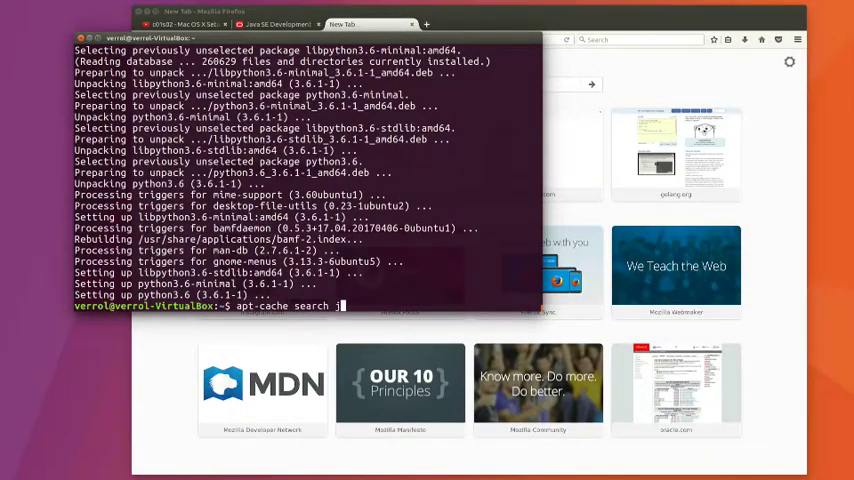
key(Return)
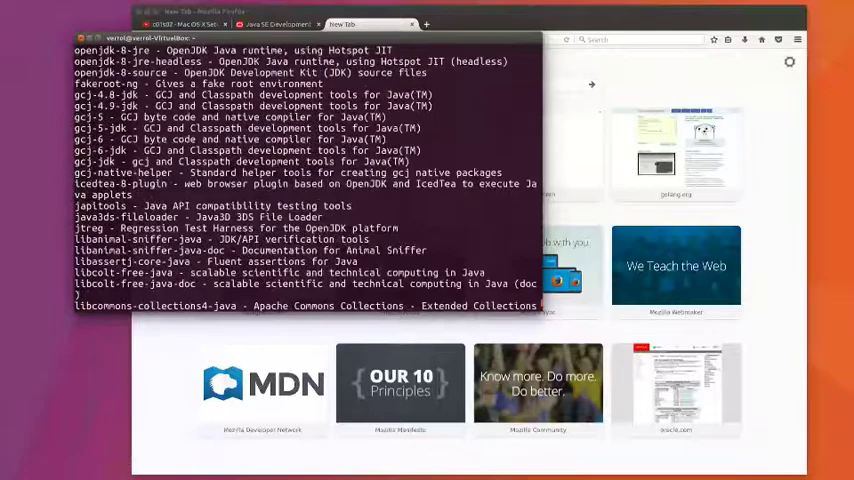
scroll(down, 3)
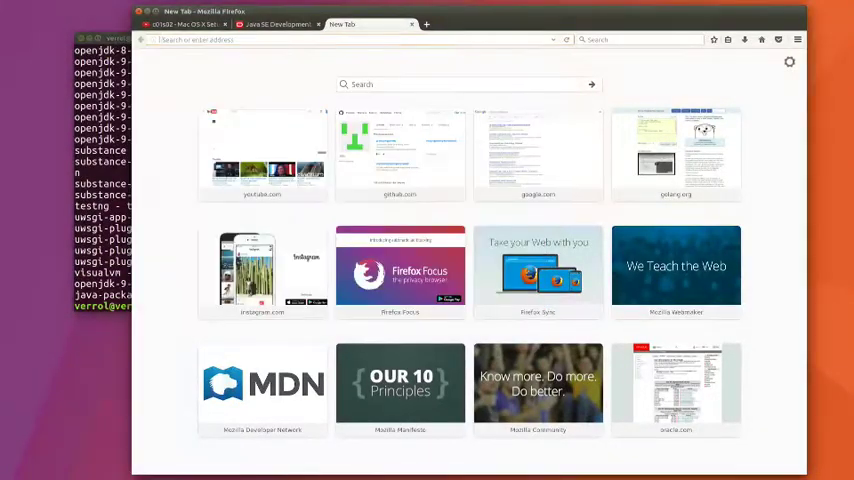
Search 'how to install oracle jdk in' and scroll to the Ask Ubuntu PPA answer
text(how to install oracle jdk in)
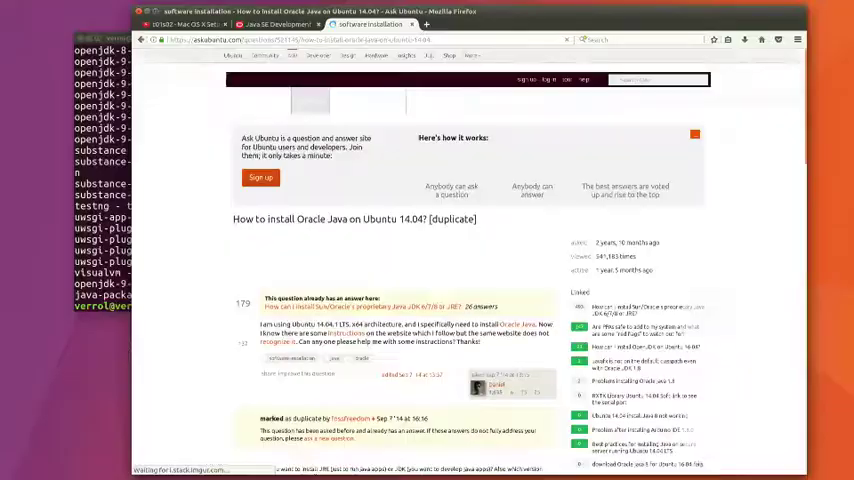
scroll(down, 3)
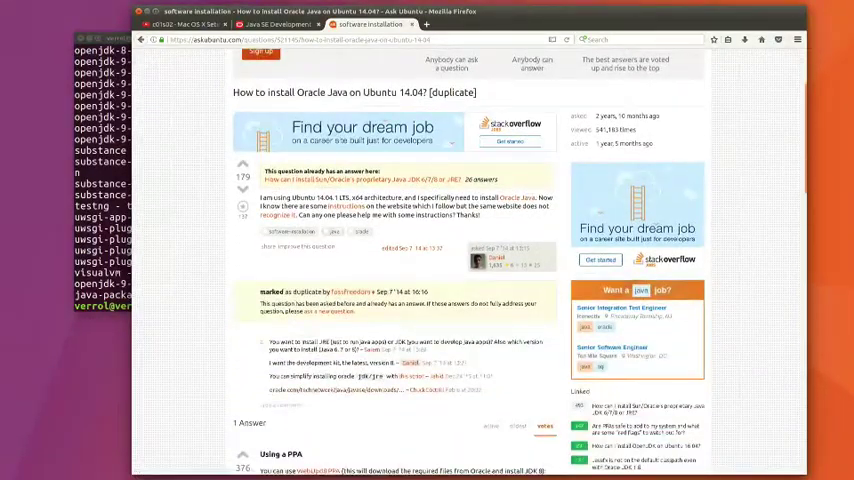
scroll(down, 3)
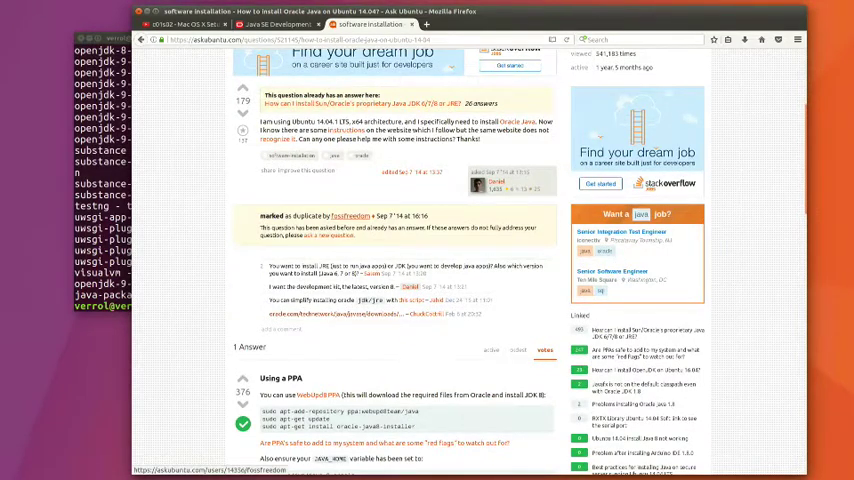
scroll(down, 3)
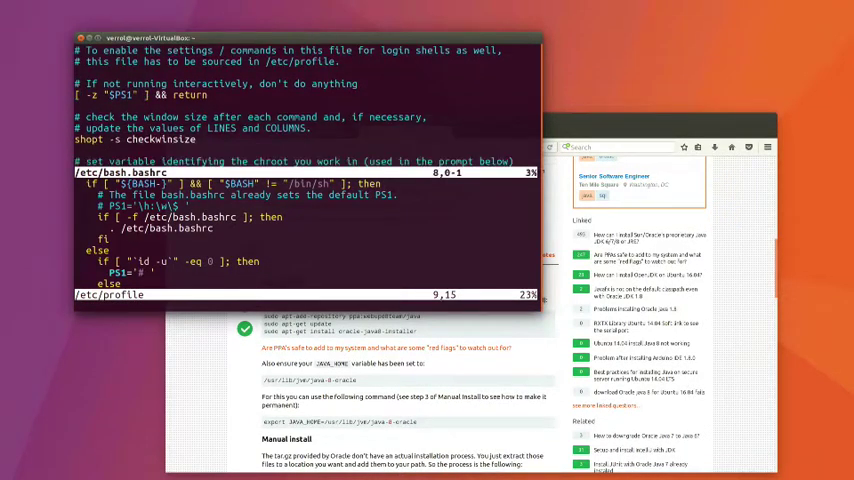
Enter vim insert mode to edit /etc/profile beside /etc/bash.bashrc
key(i)
text(sudo apt-get install -y scal)
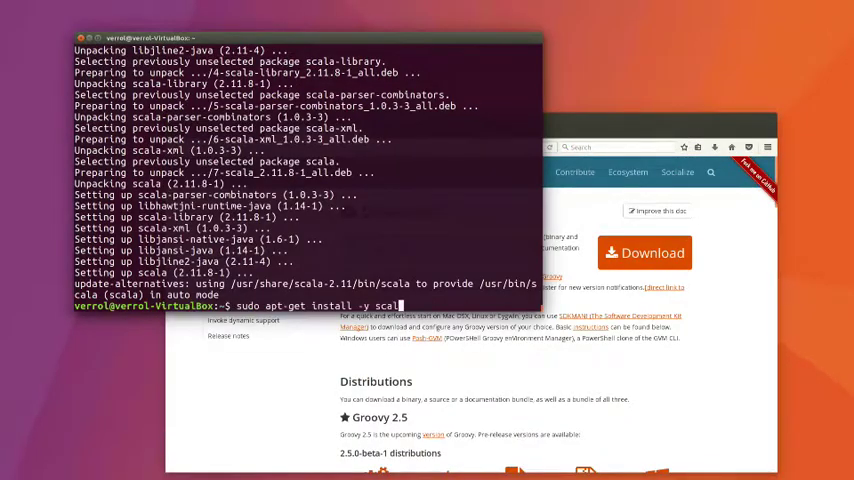
Run the Groovy install, then search apt-cache for 'visual' packages filtered by grep
key(Return)
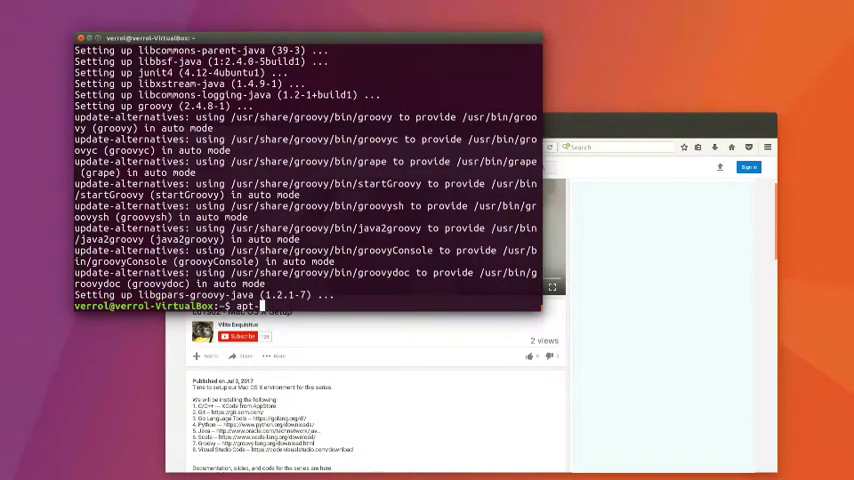
text(apt-cache search visual | grep s)
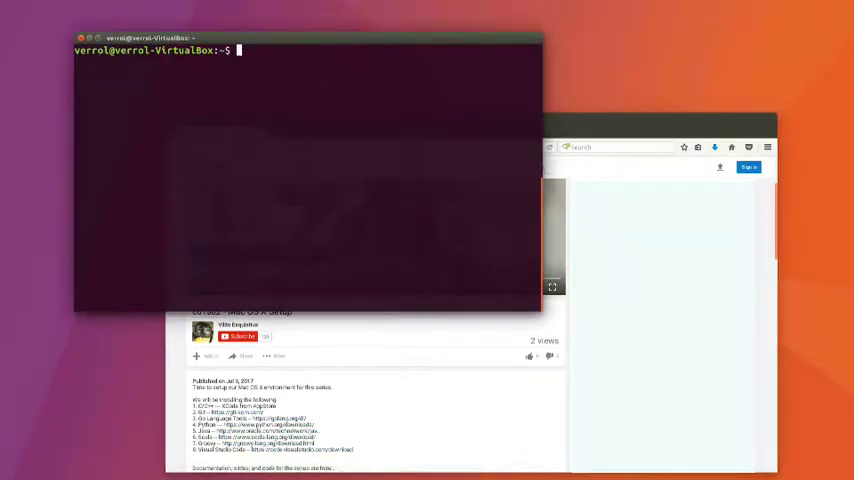
Check g++, then type 'sudo apt-get install -y build-essential' without running it
text(g++)
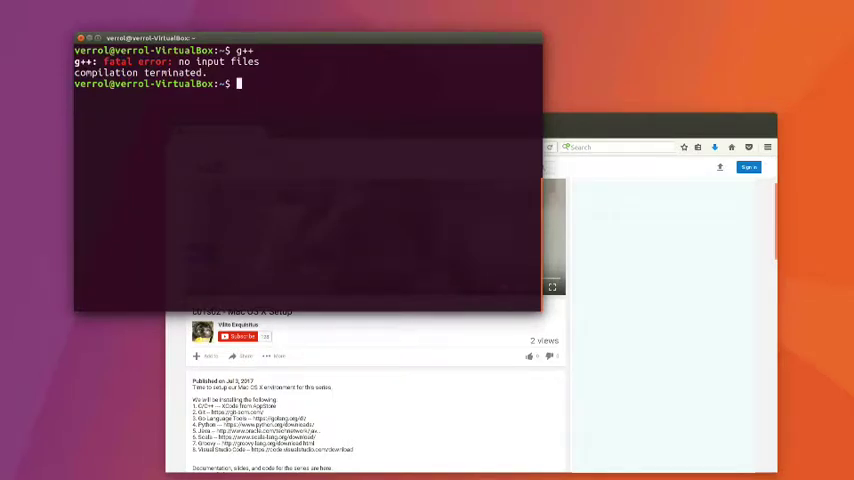
text(sudo a)
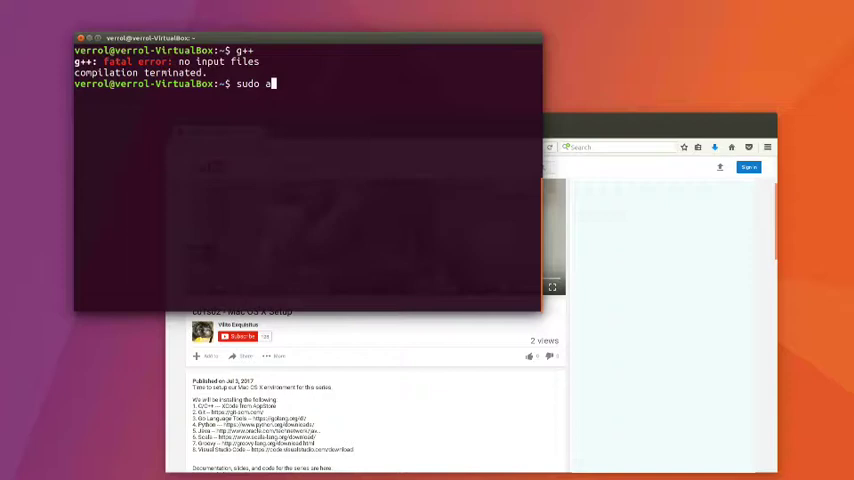
text(pt-get install)
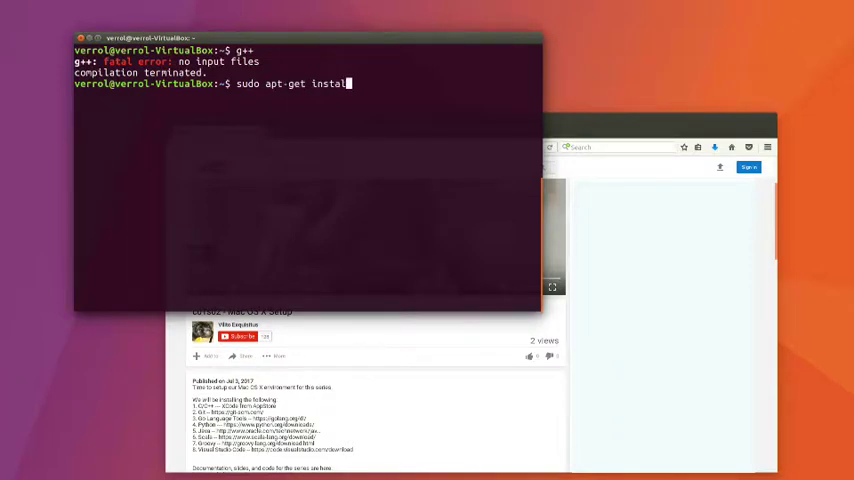
text(-y build-)
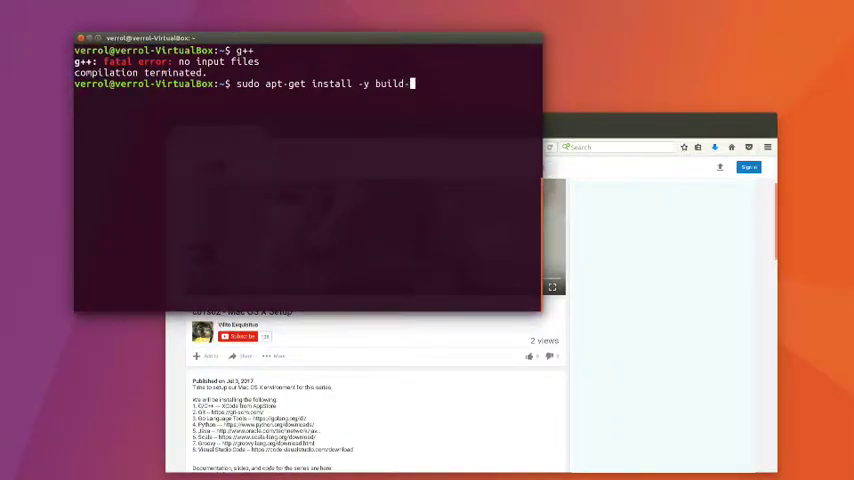
text(essential)
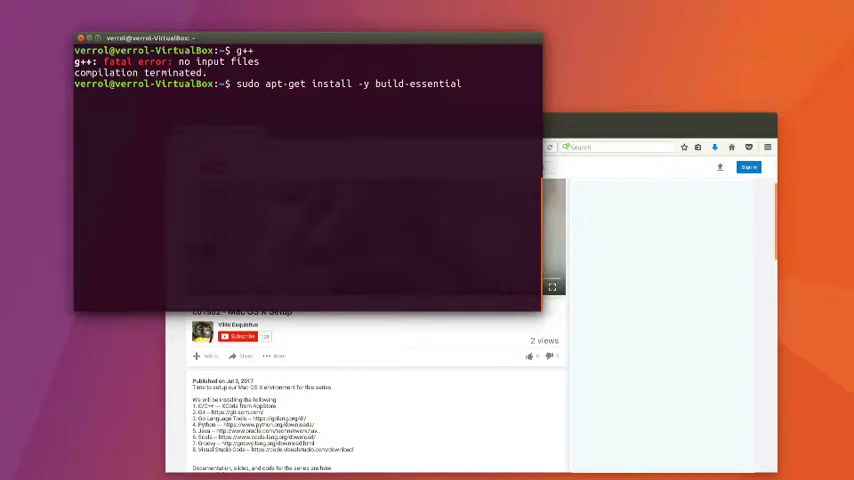